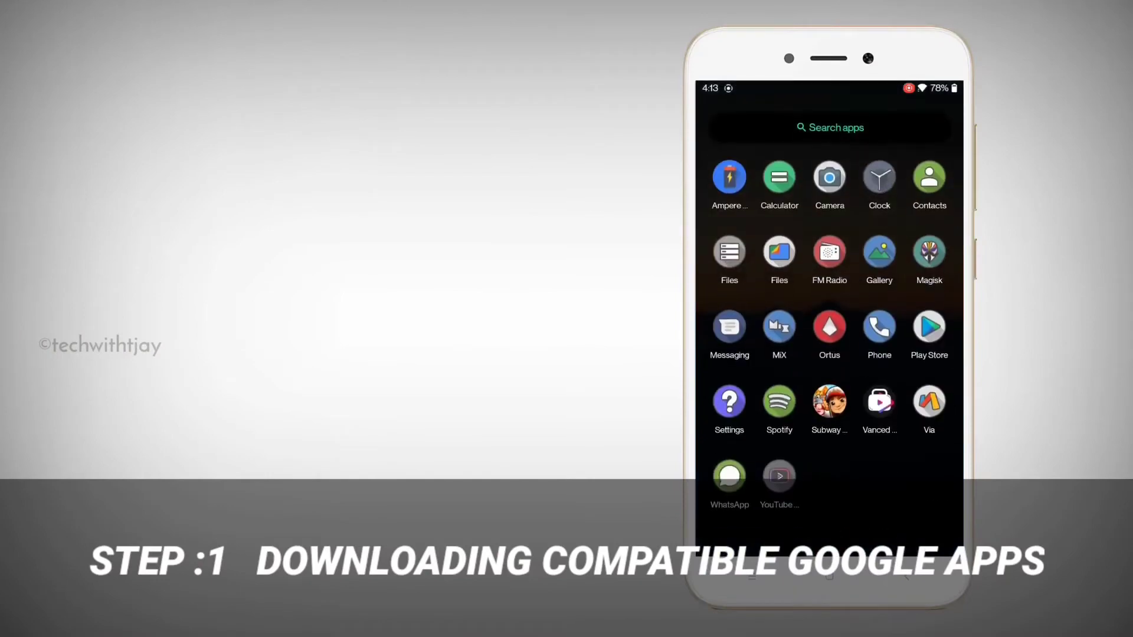
Step: Search Play Store for 'device hardware info' and install Droid Hardware Info
click(928, 327)
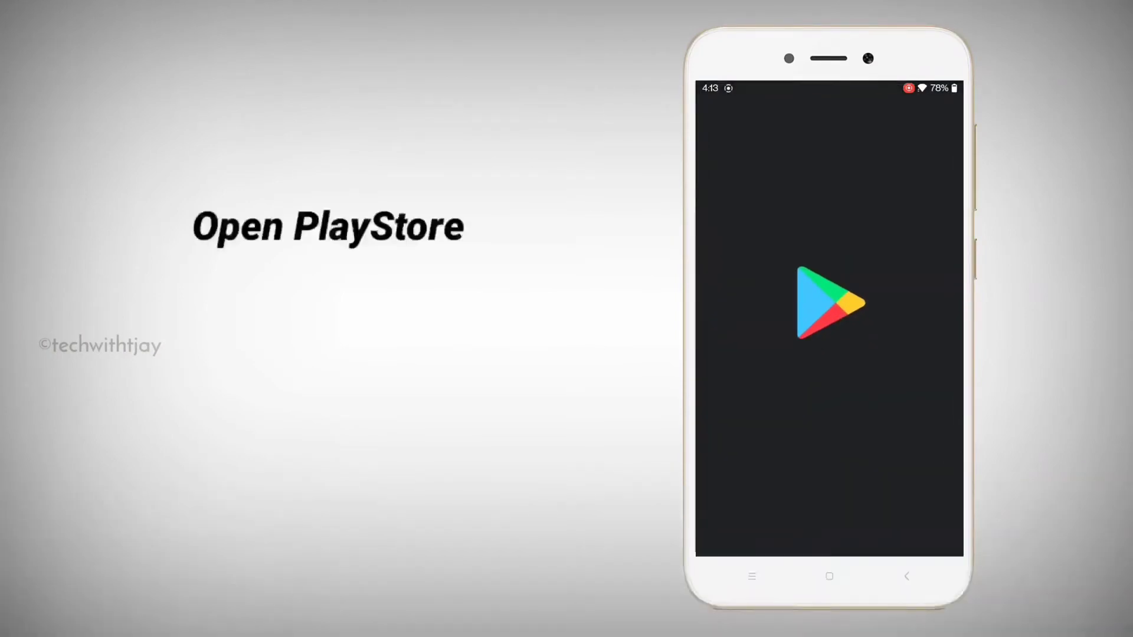
click(828, 302)
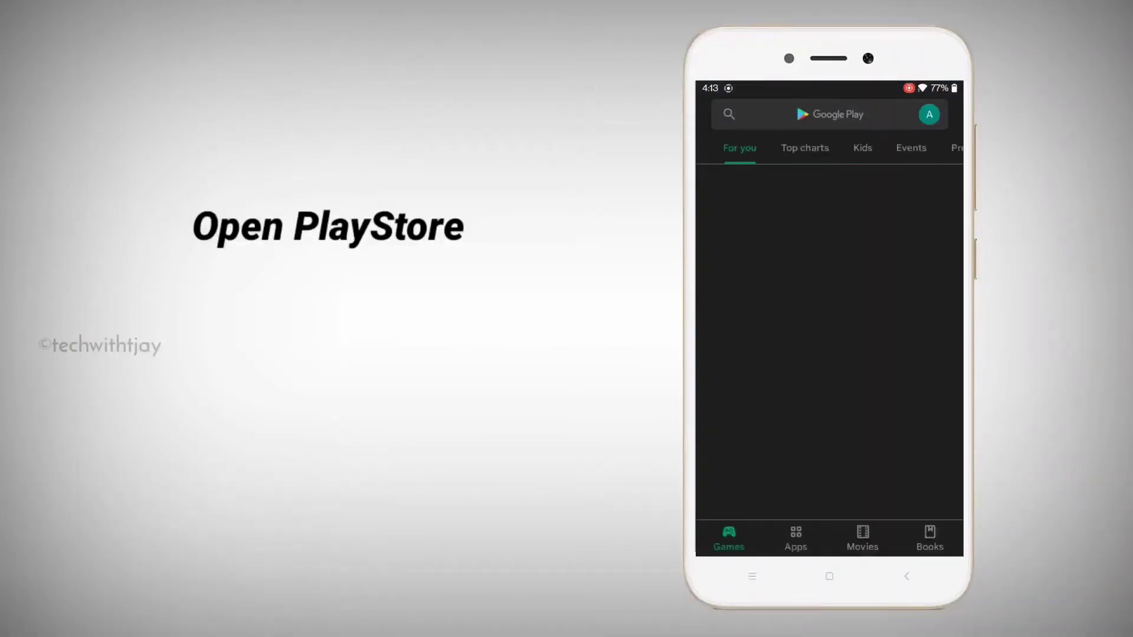
click(829, 114)
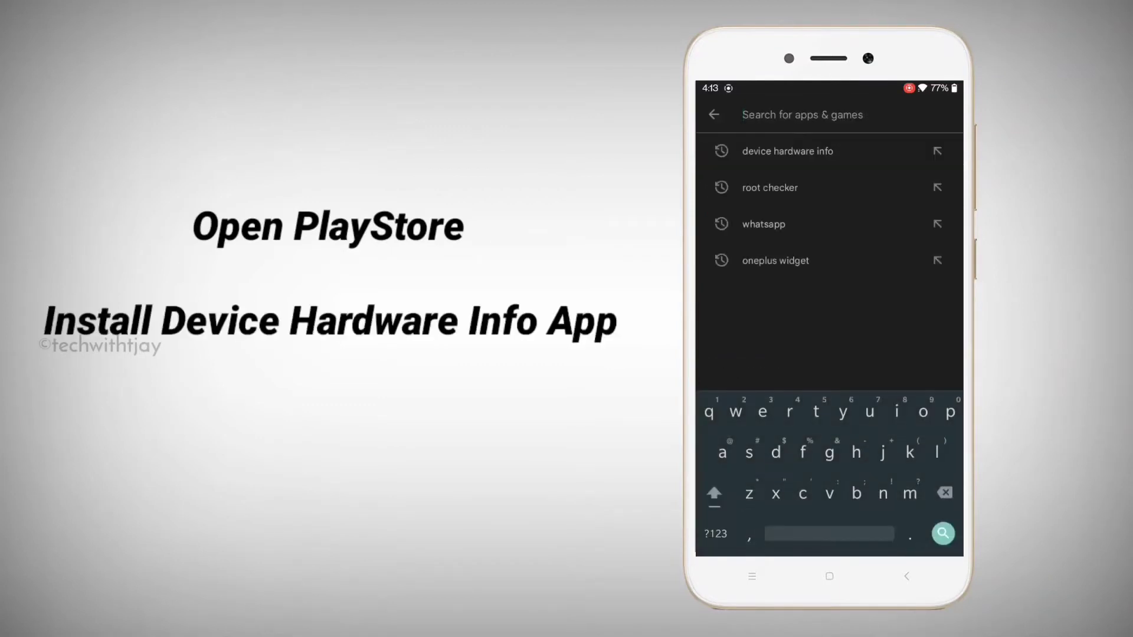
text(device)
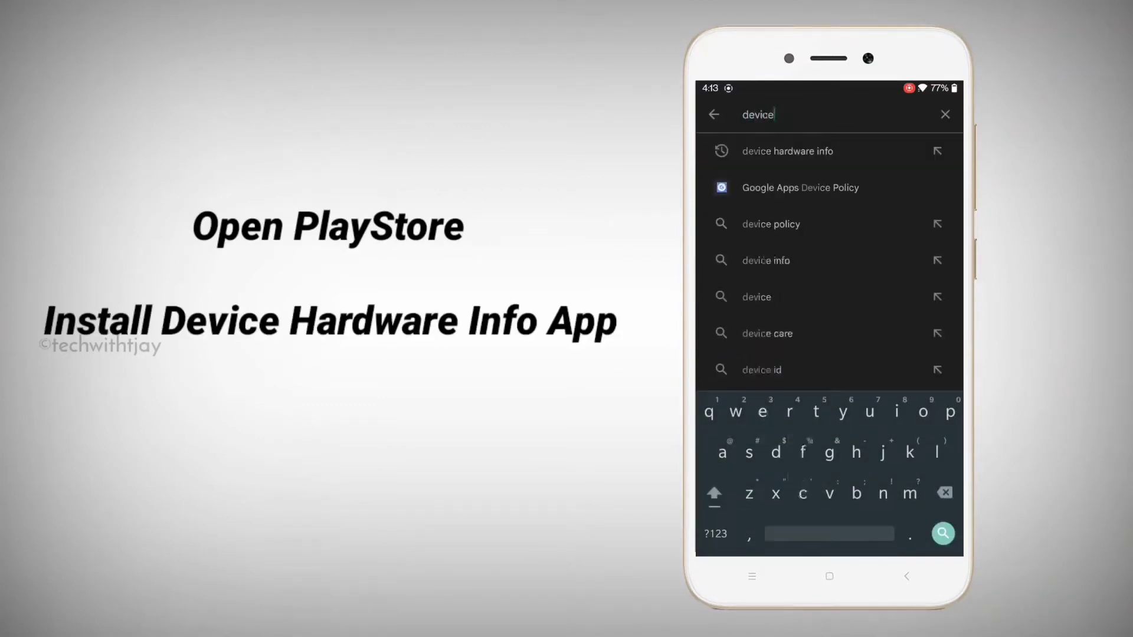
click(786, 151)
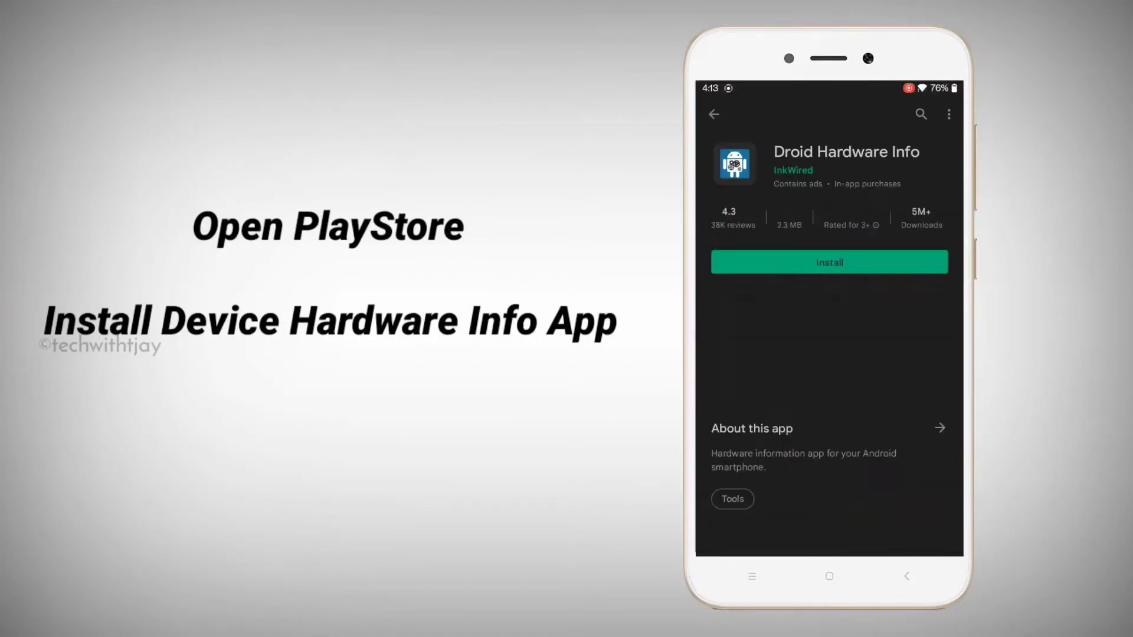
click(829, 261)
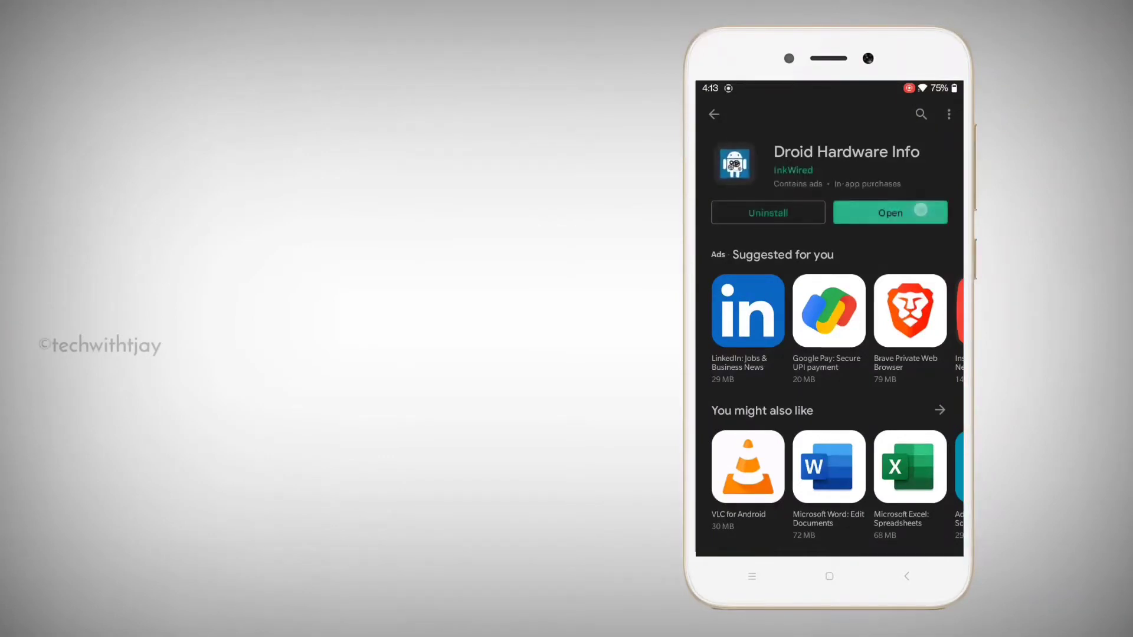
Step: Open Droid Hardware Info and view the aarch64, arm64-v8a CPU details
click(889, 212)
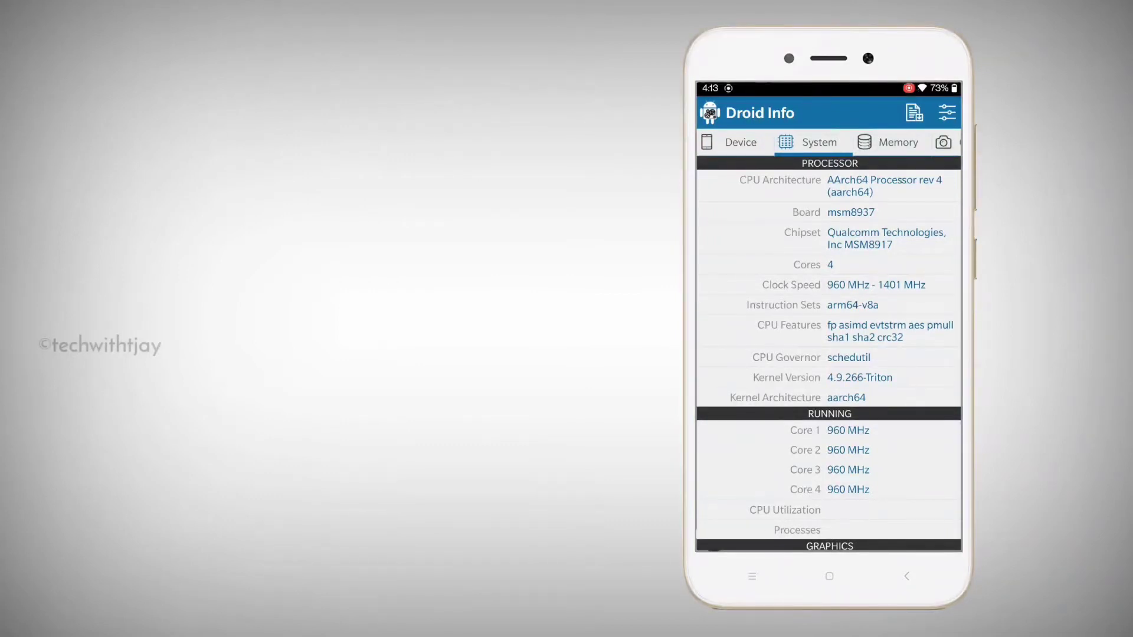
click(828, 575)
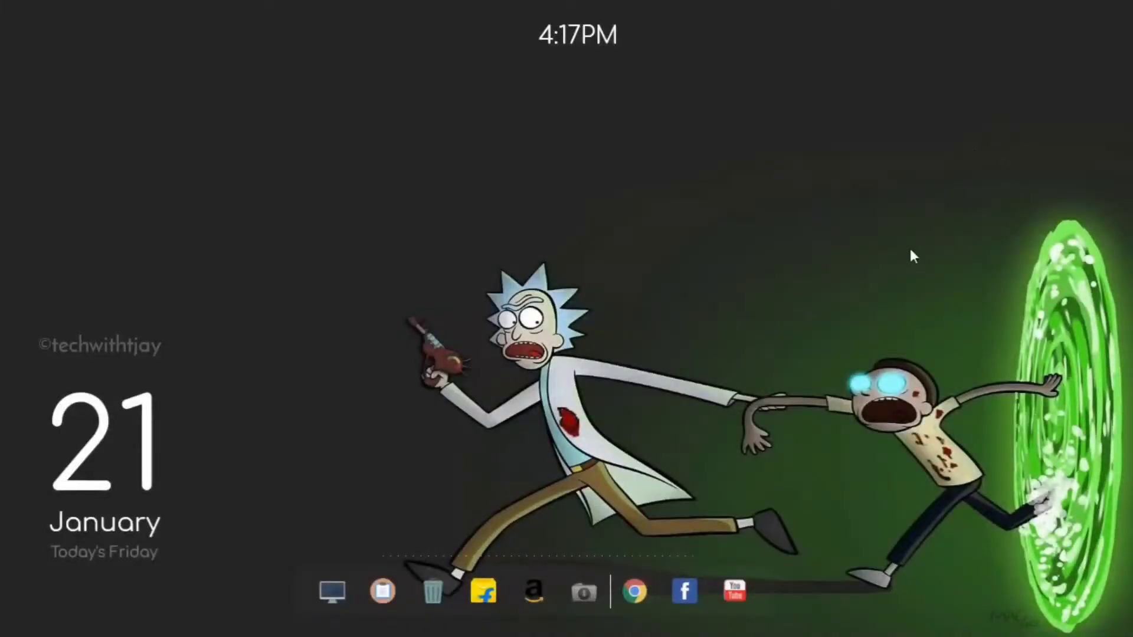
Step: Google 'open gapps' in Chrome and open The Open GApps Project result
click(634, 591)
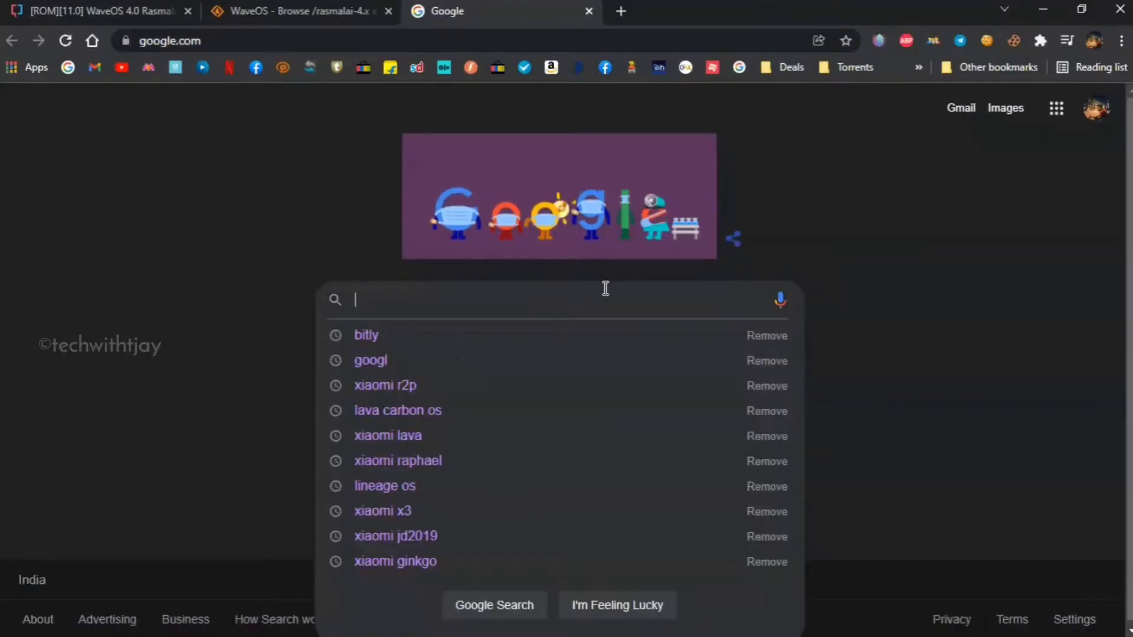
text(open gapps)
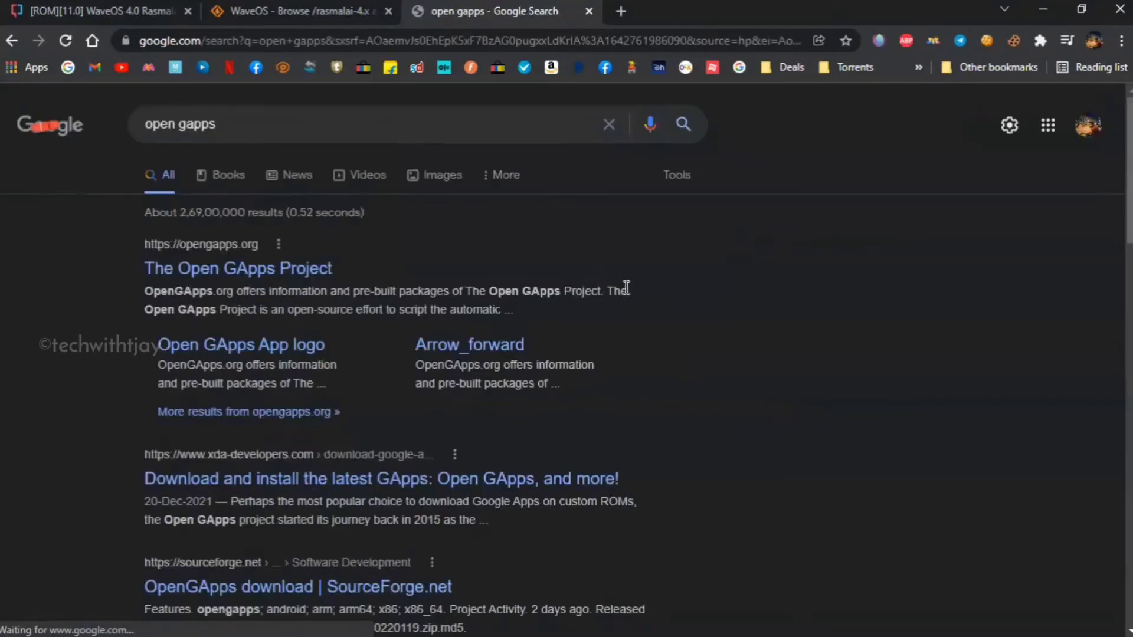
click(238, 268)
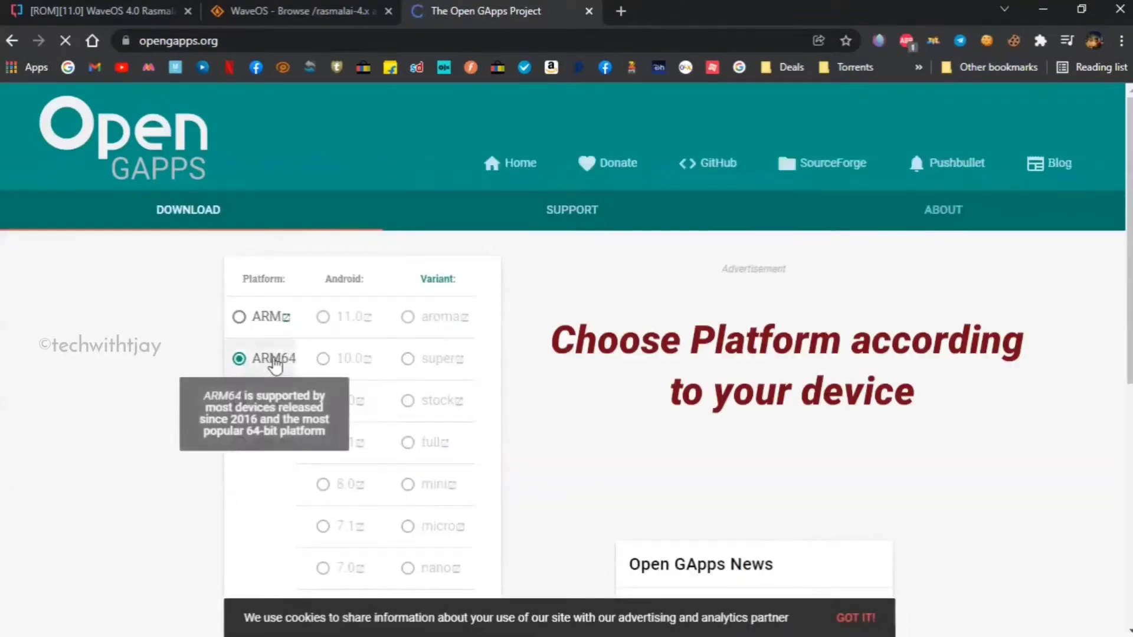
Step: Choose ARM64, Android 11.0 and the pico variant, then download the package
click(408, 400)
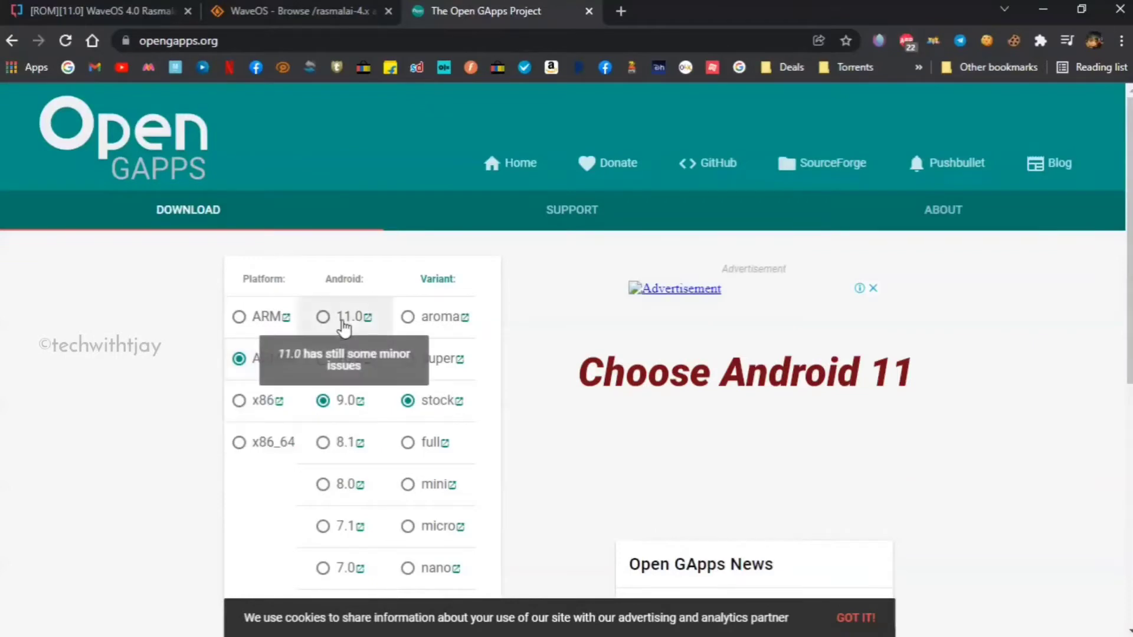
click(323, 316)
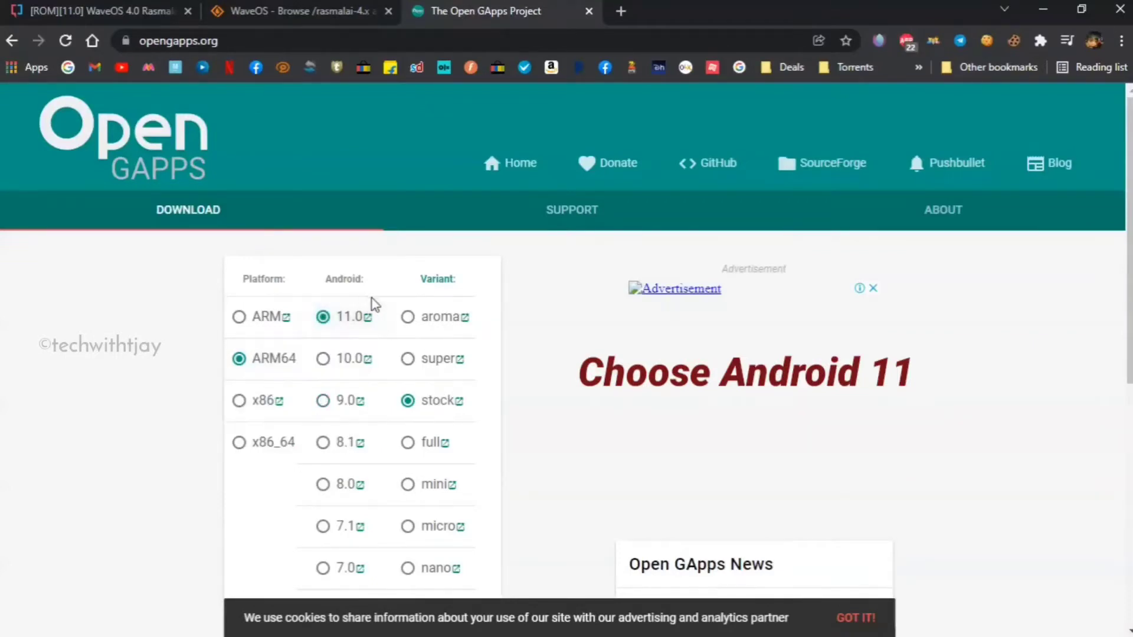
scroll(down, 3)
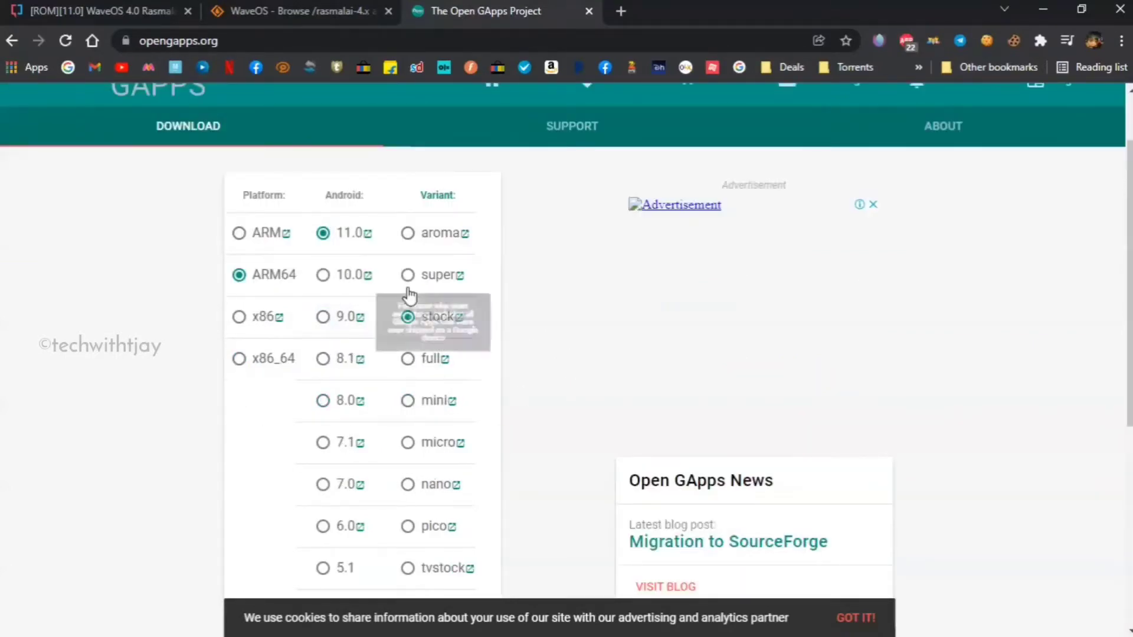
mouse_move(455, 275)
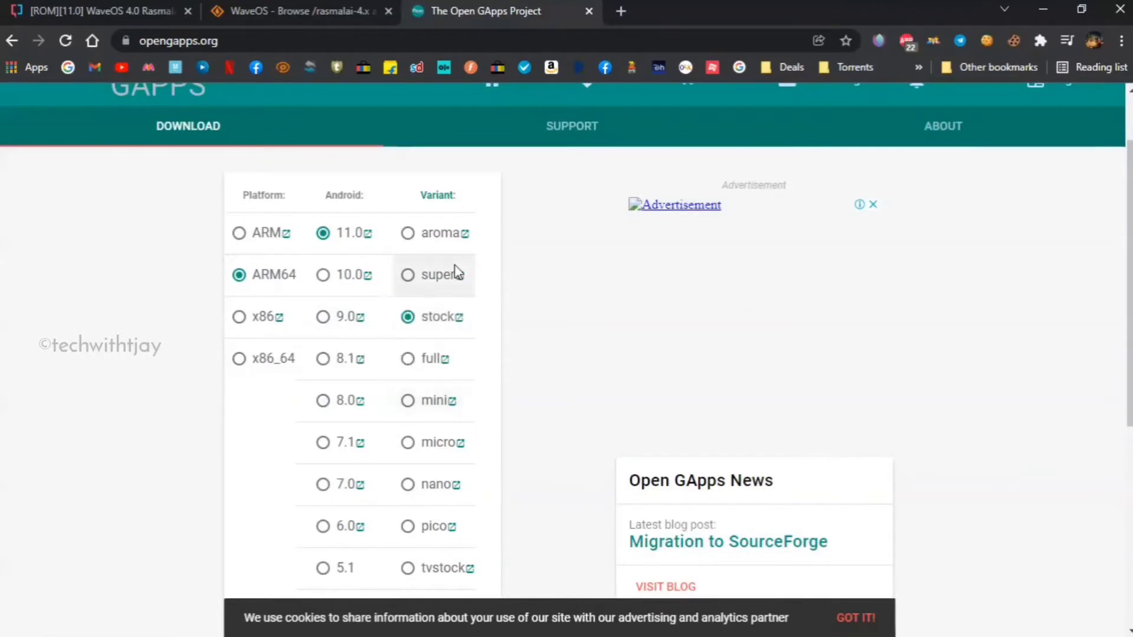
mouse_move(463, 358)
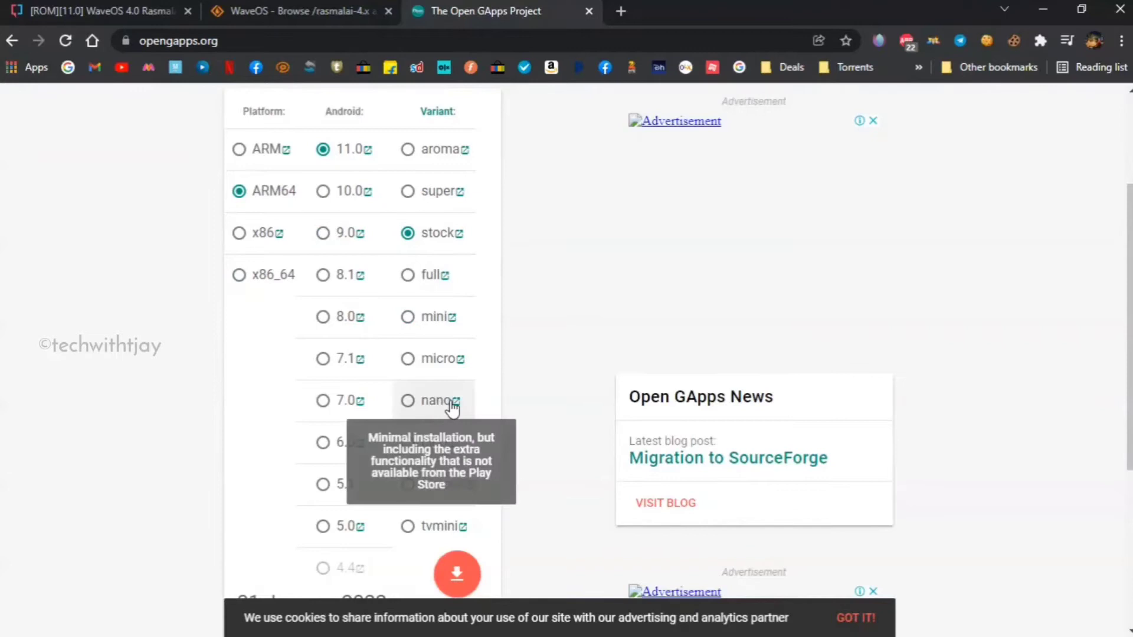
mouse_move(450, 442)
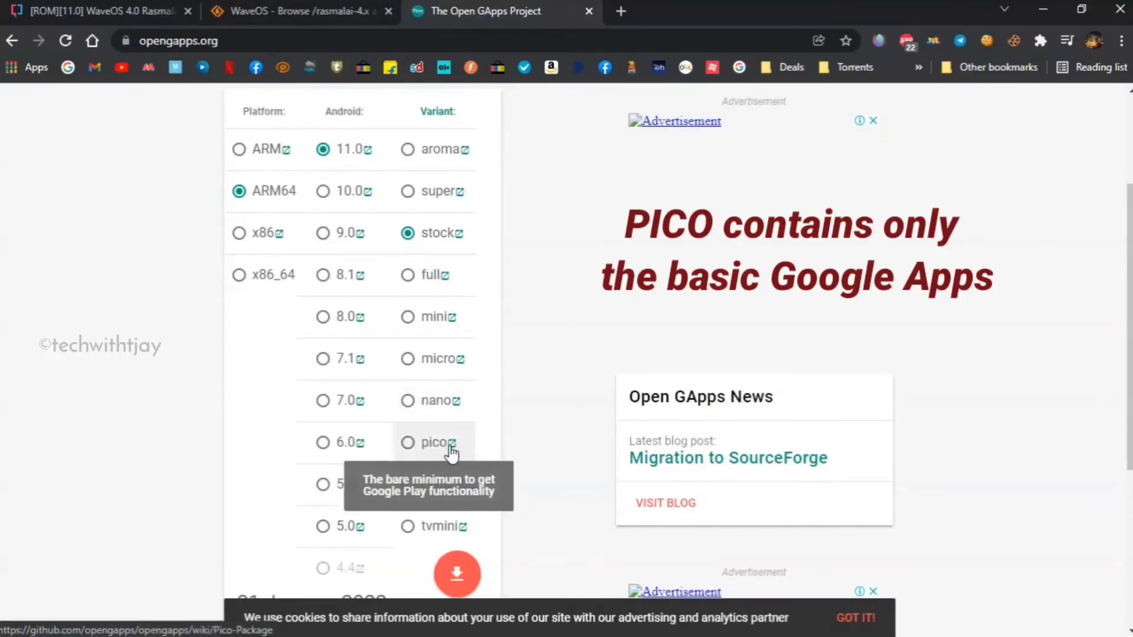
mouse_move(455, 400)
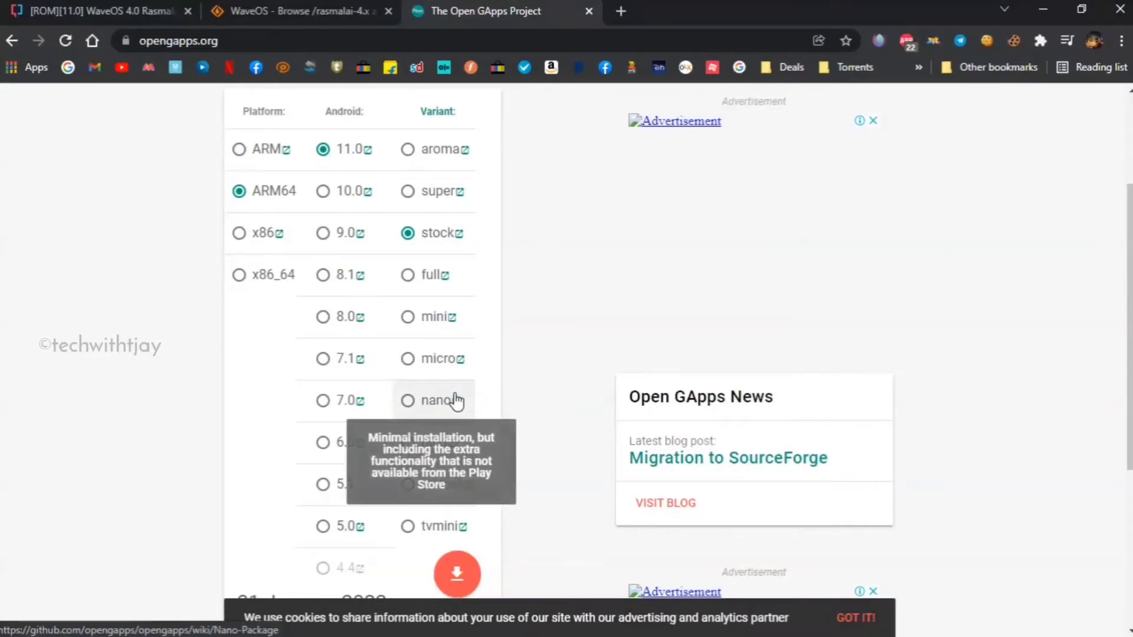
mouse_move(441, 358)
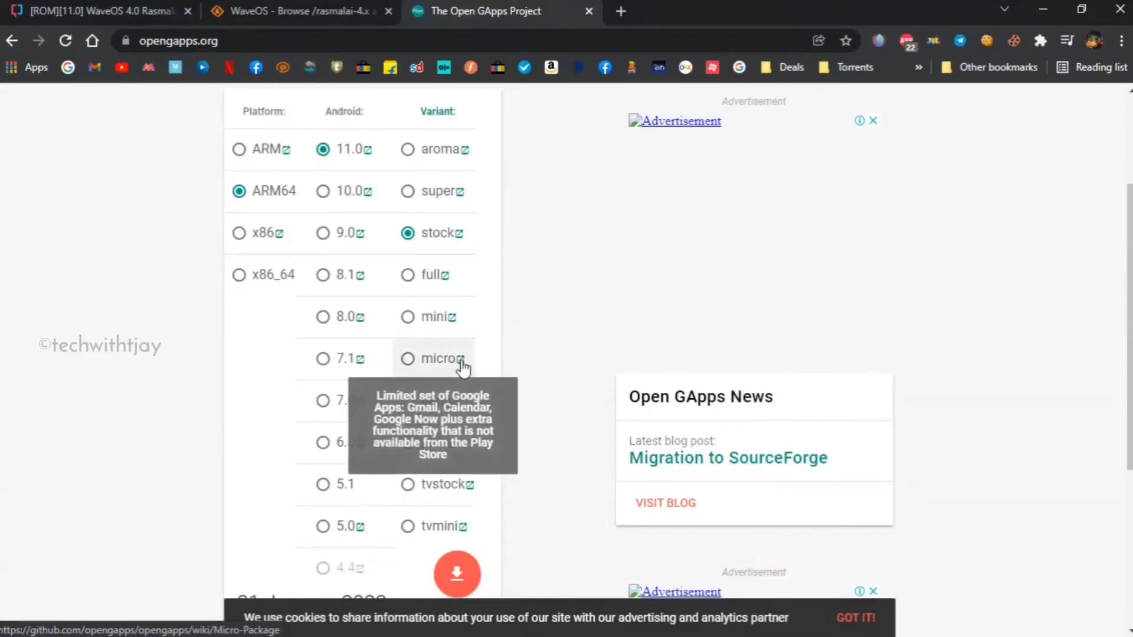
mouse_move(419, 282)
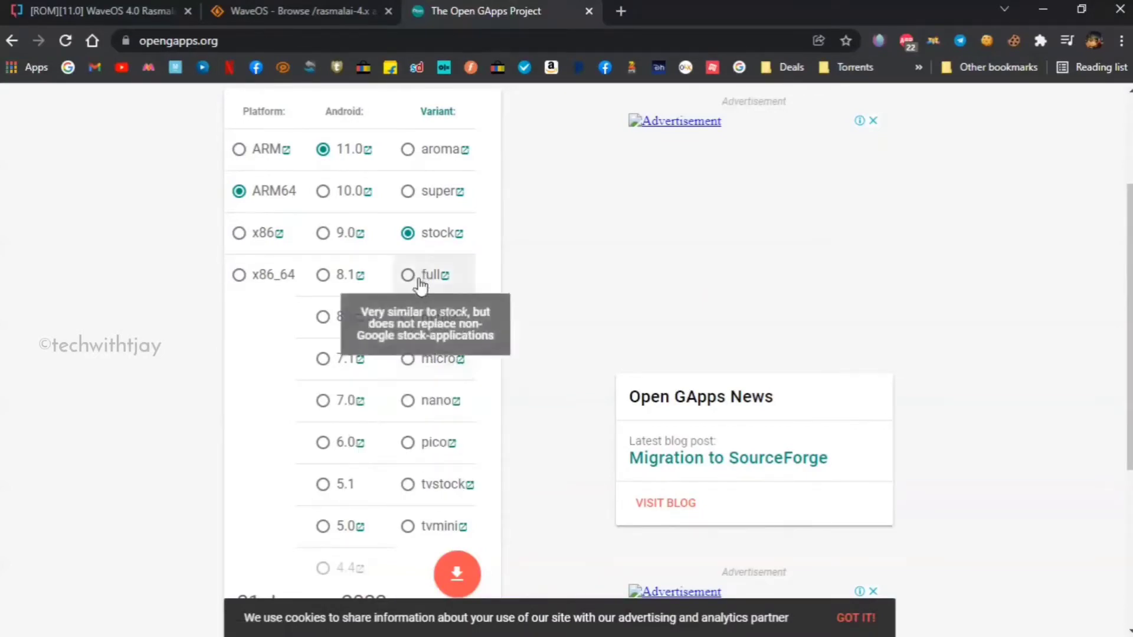
mouse_move(415, 447)
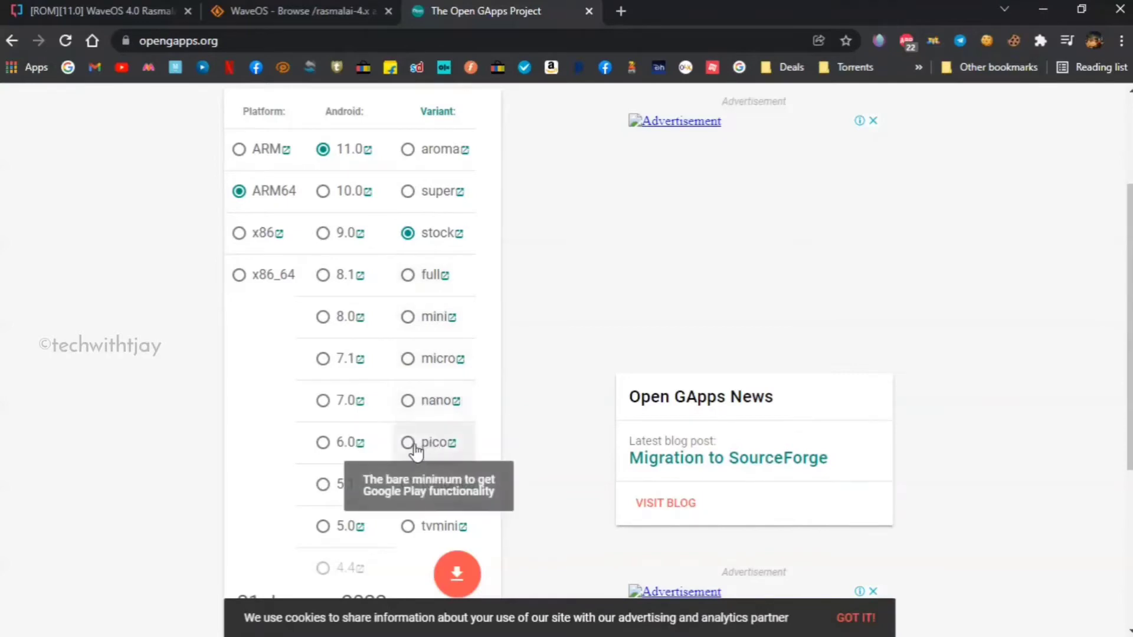
click(406, 442)
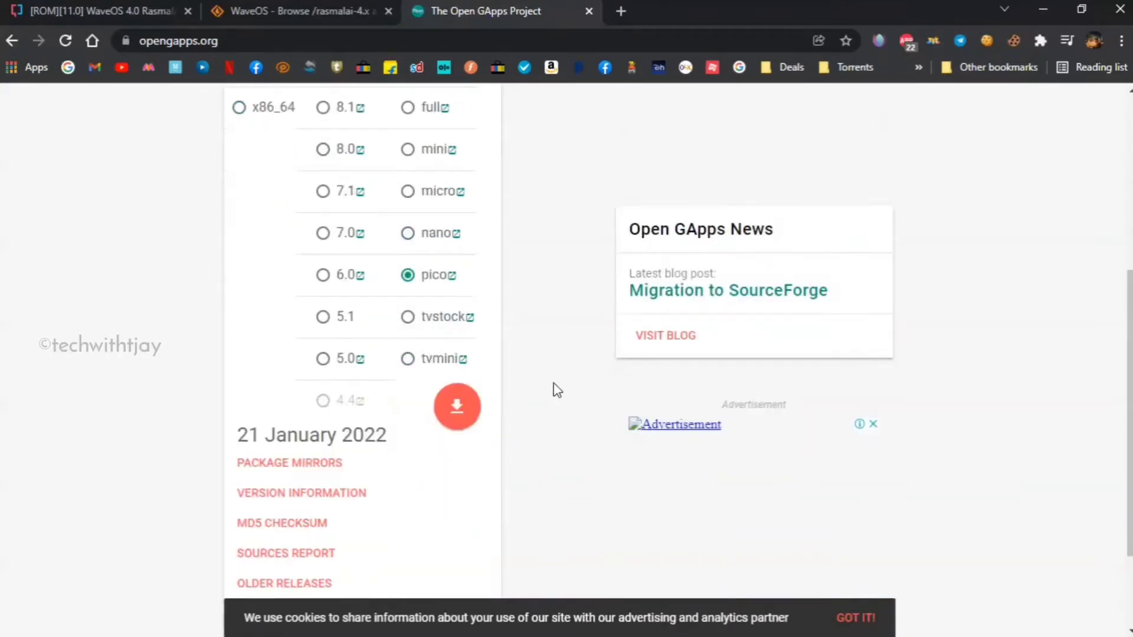
click(457, 406)
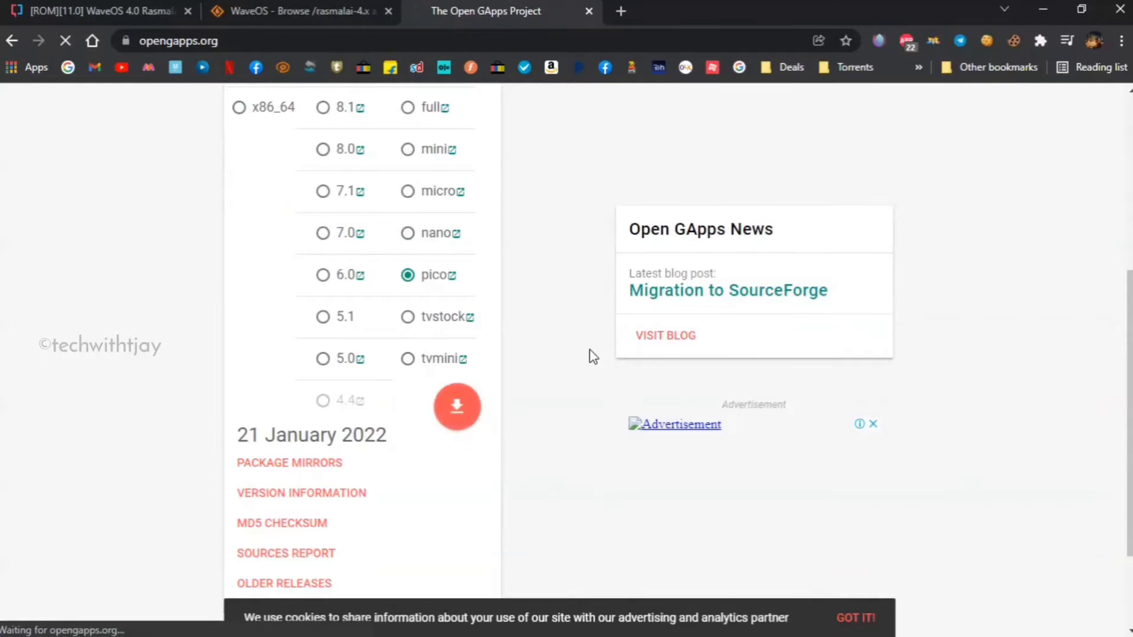
click(456, 406)
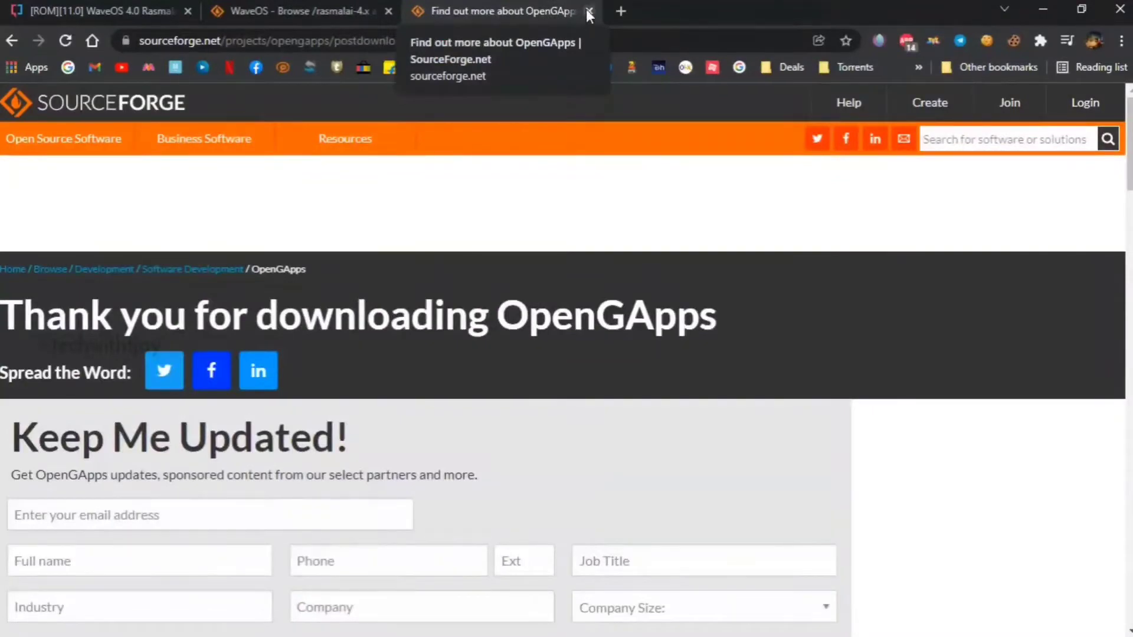
Step: Close the OpenGApps download tab and check the Redmi4A/5A name in the XDA thread title
click(590, 10)
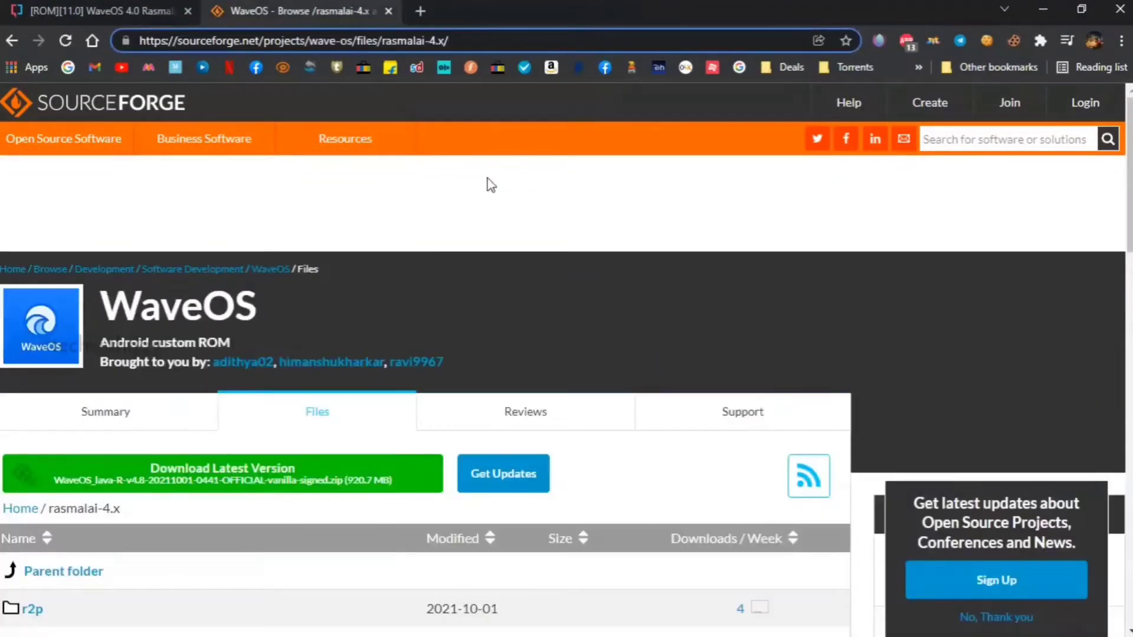
click(97, 10)
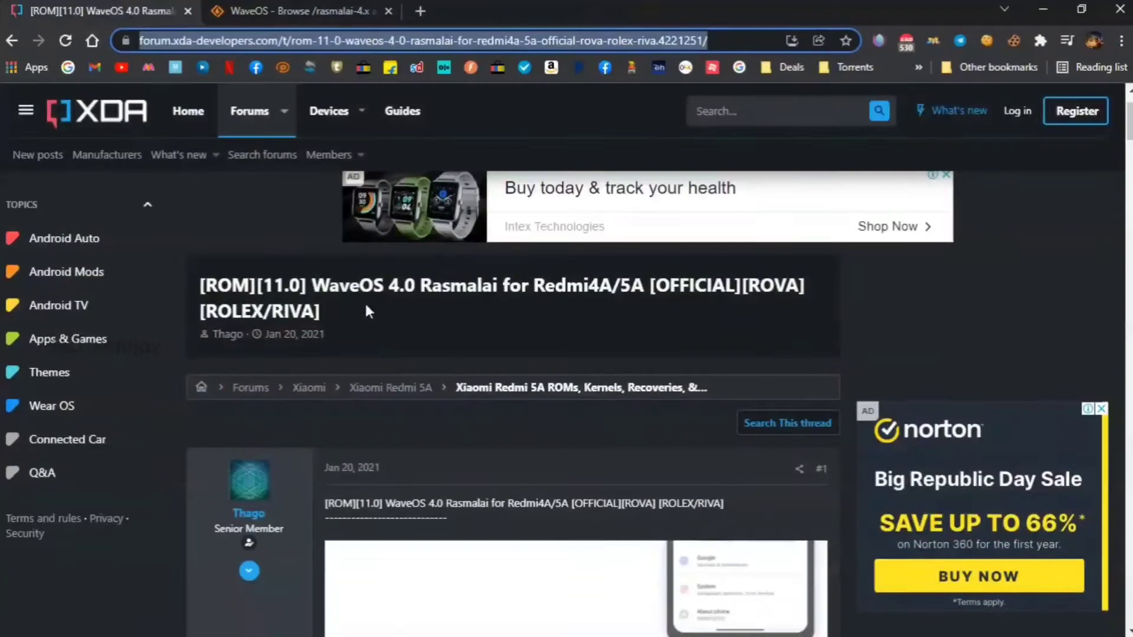
mouse_move(549, 304)
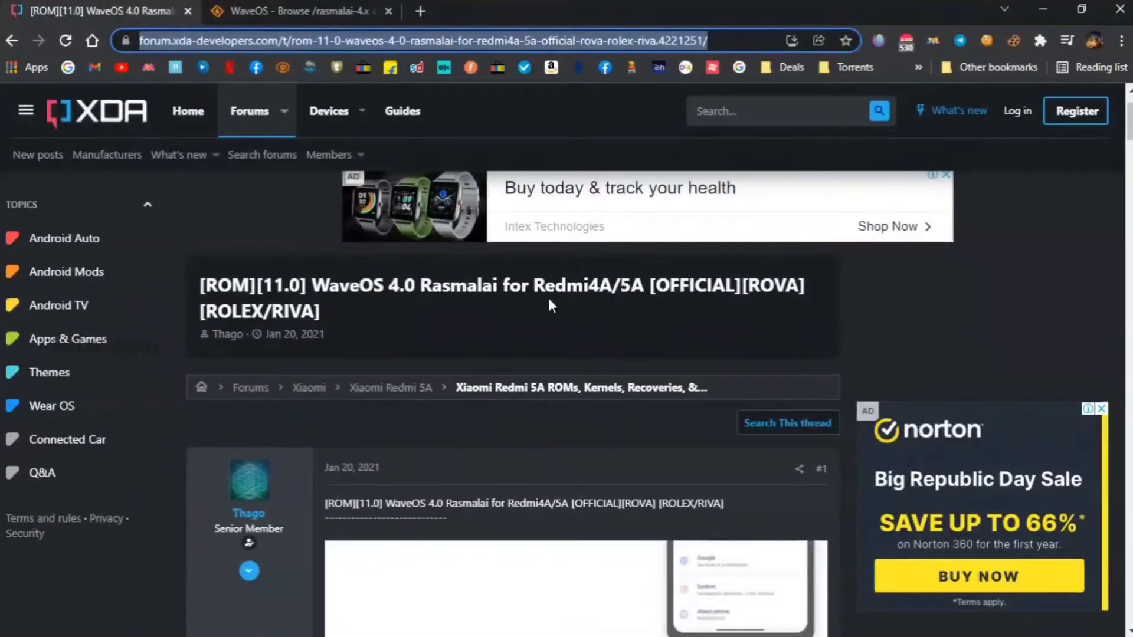
double_click(586, 285)
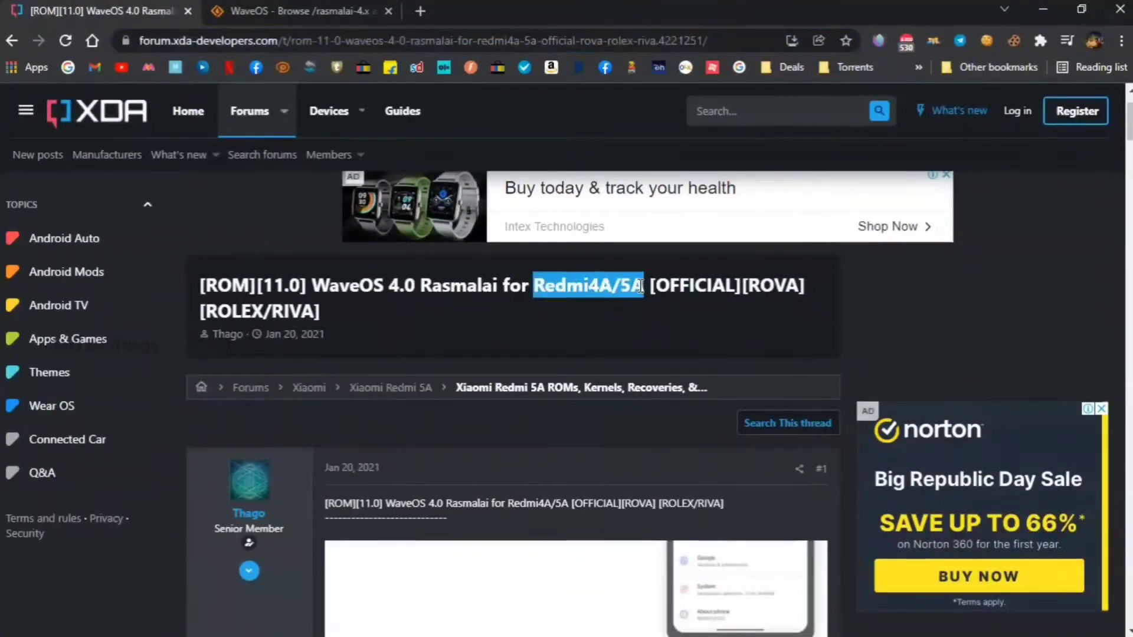
Step: Browse the WaveOS rasmalai-4.x device folders such as r2p, lava, violet and land
click(296, 10)
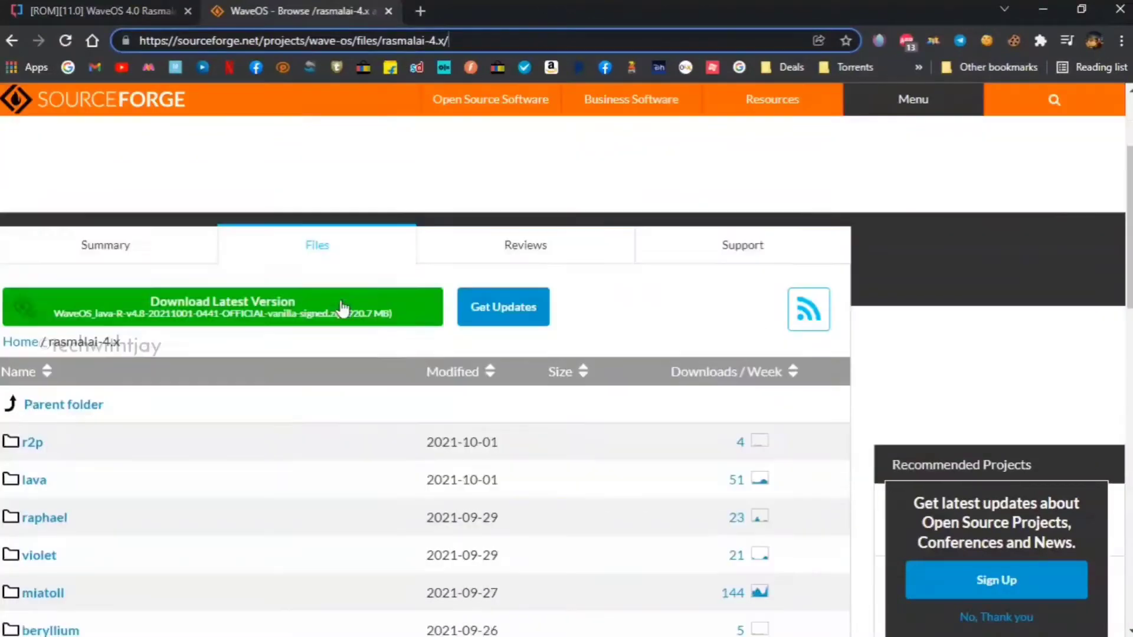
scroll(down, 3)
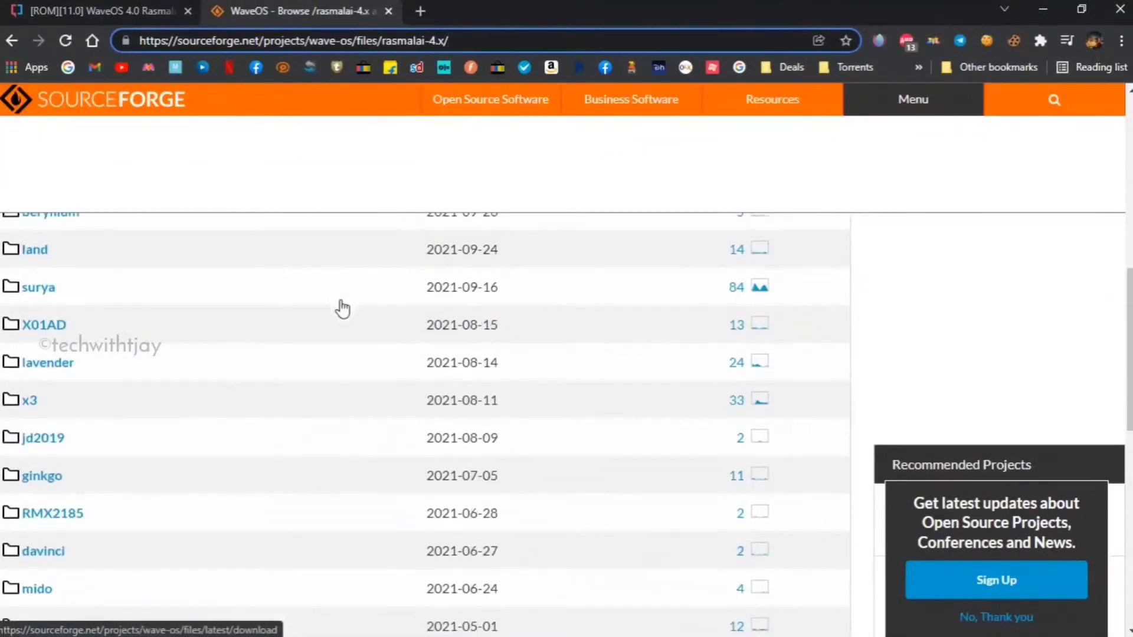
scroll(up, 3)
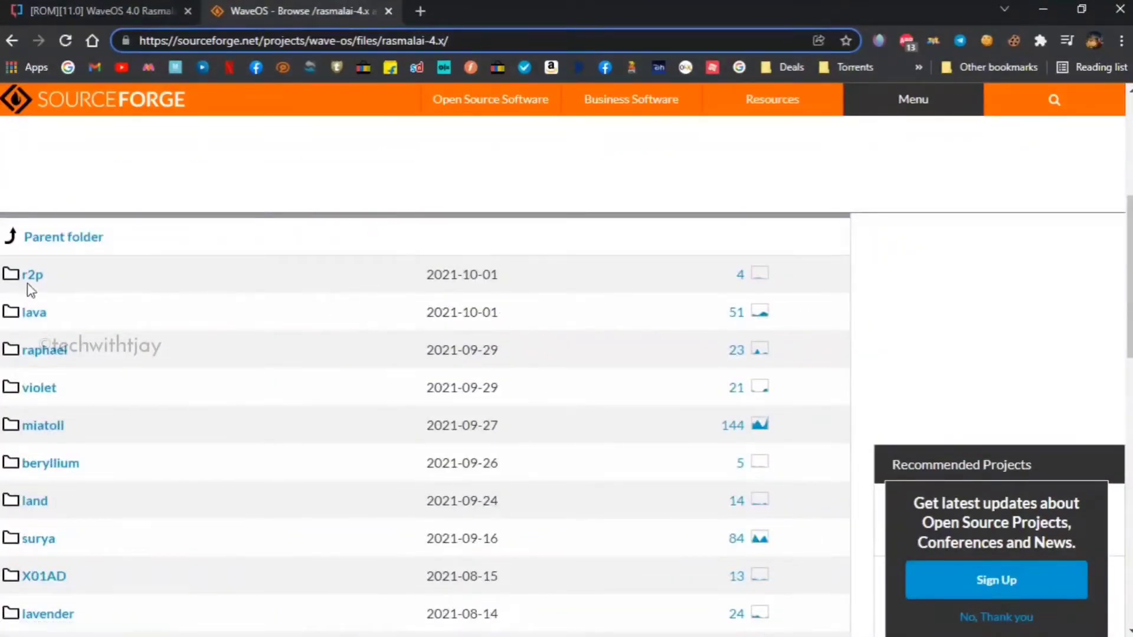
mouse_move(38, 388)
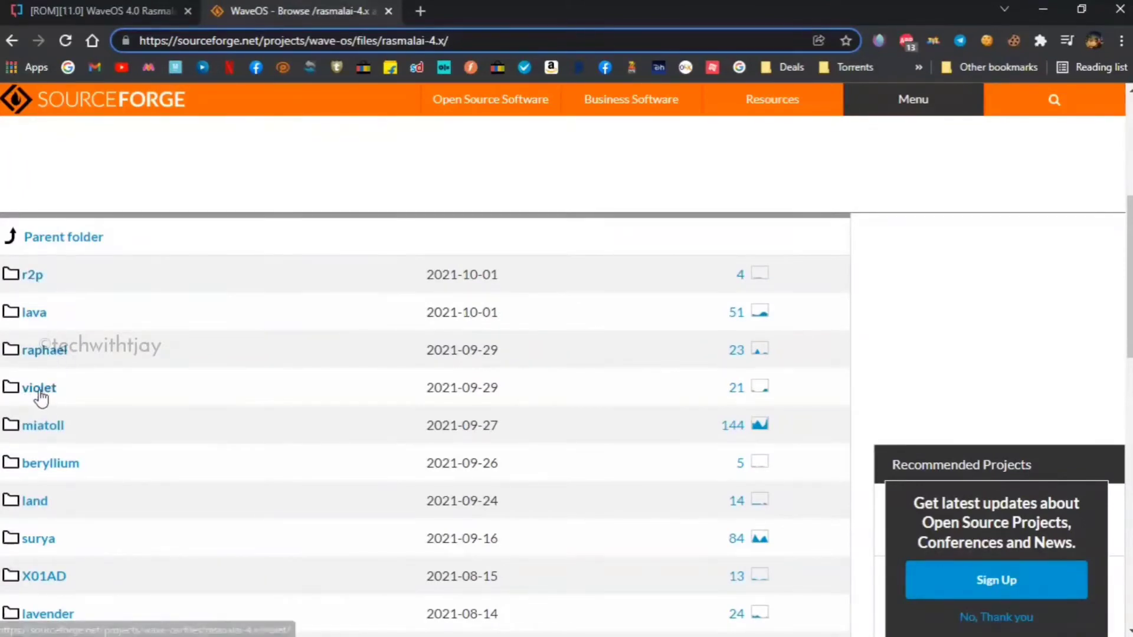
mouse_move(39, 388)
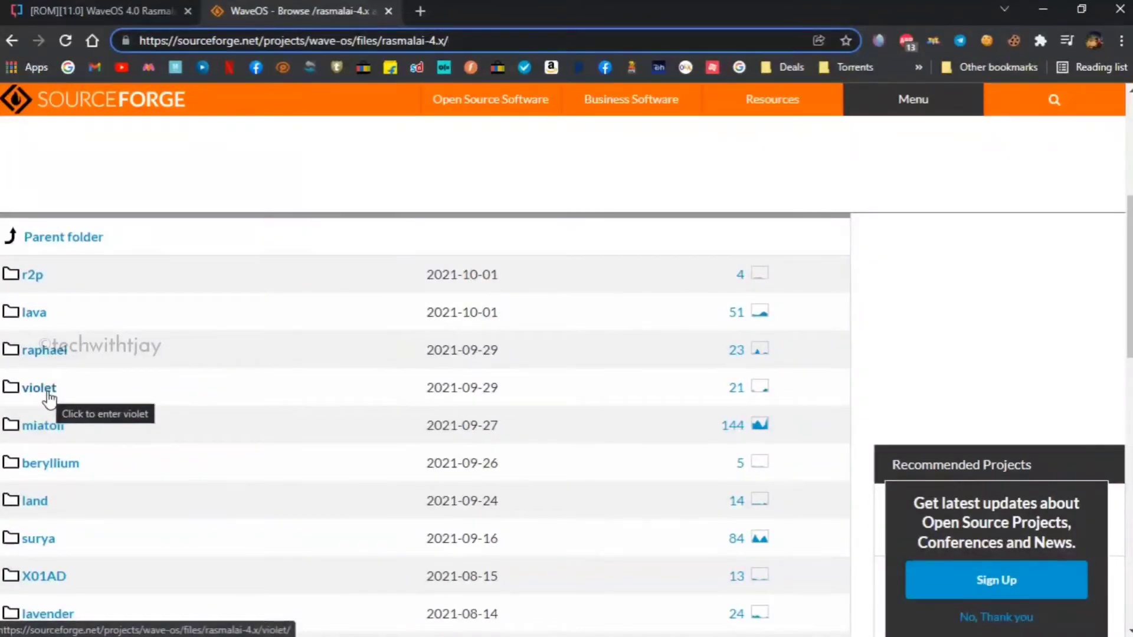
mouse_move(35, 501)
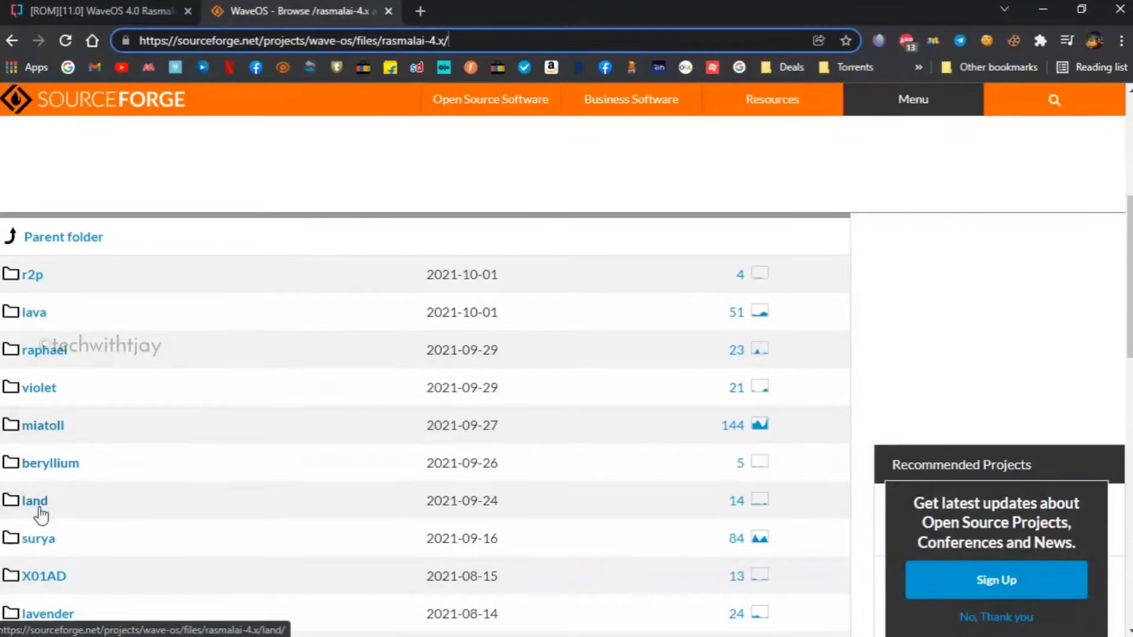
scroll(down, 3)
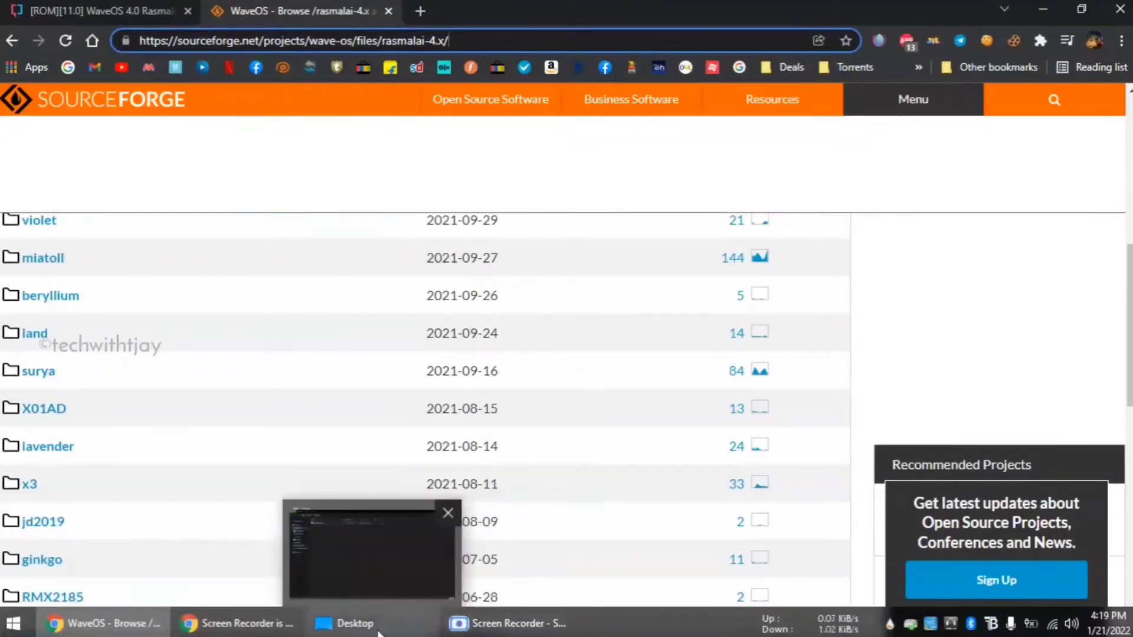
click(354, 623)
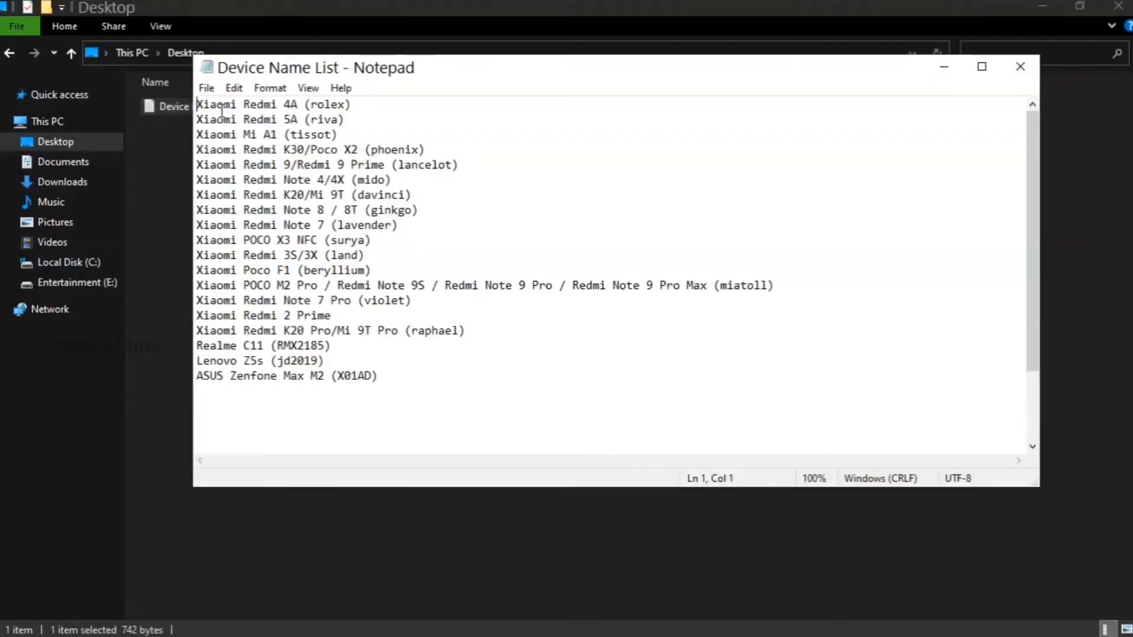
double_click(324, 104)
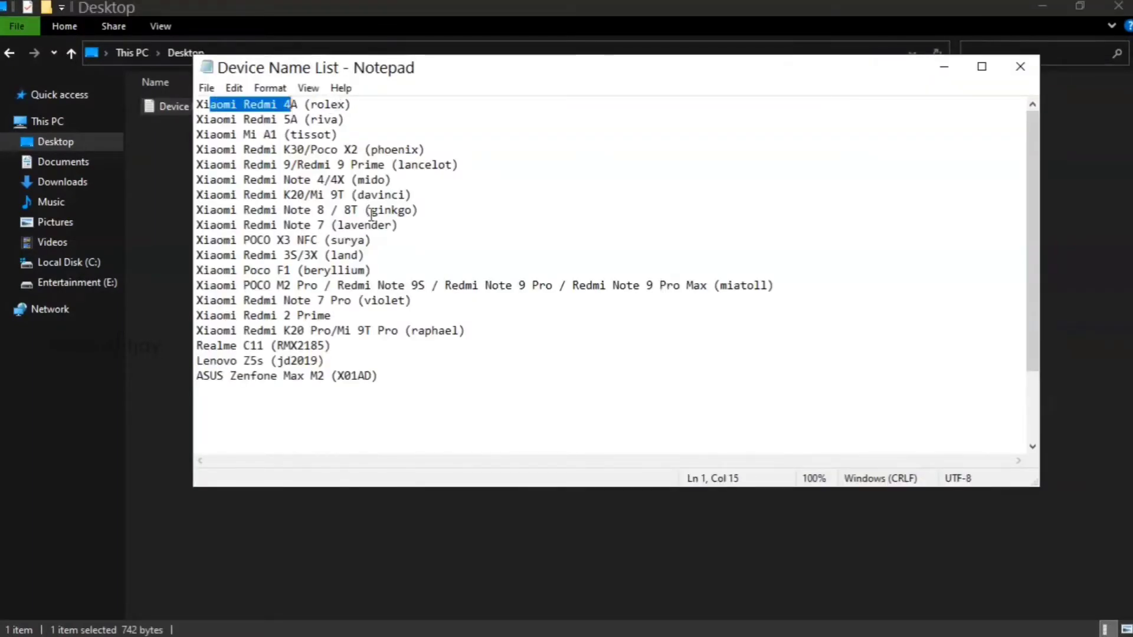
double_click(381, 194)
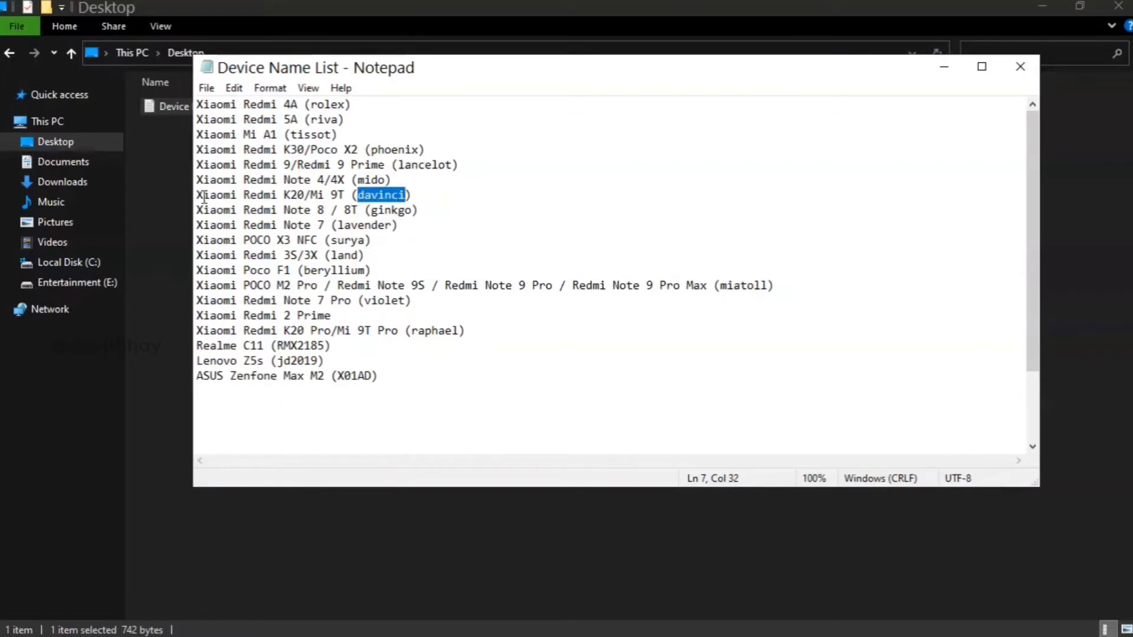
click(336, 196)
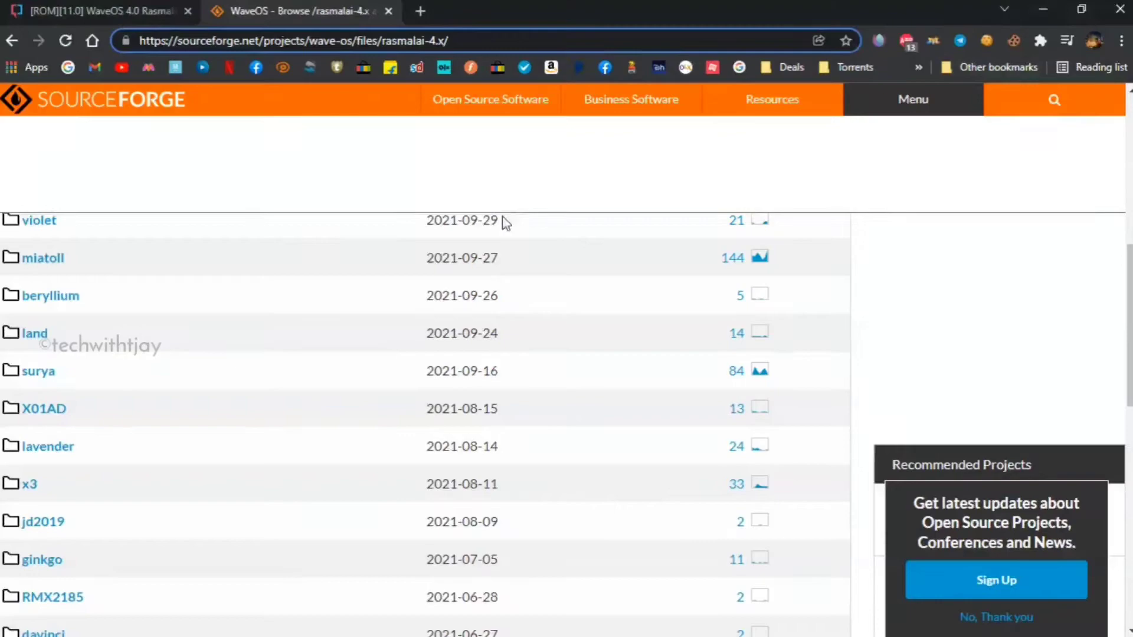
Step: Scroll the XDA WaveOS thread down to its Downloads section with the ROM sourceforge link
click(97, 11)
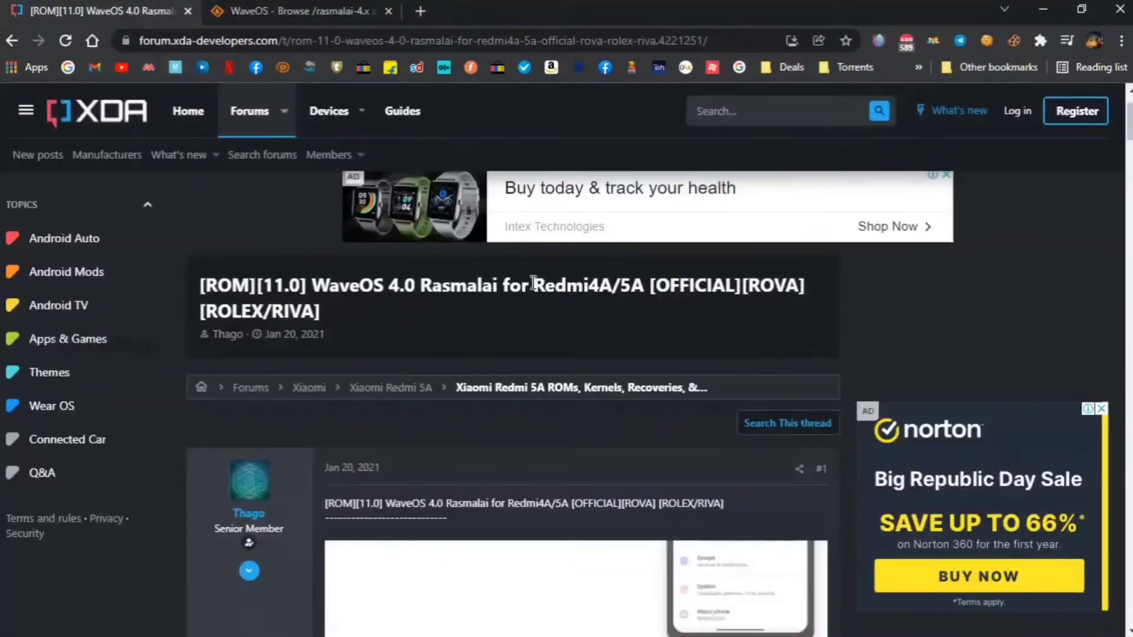
scroll(down, 3)
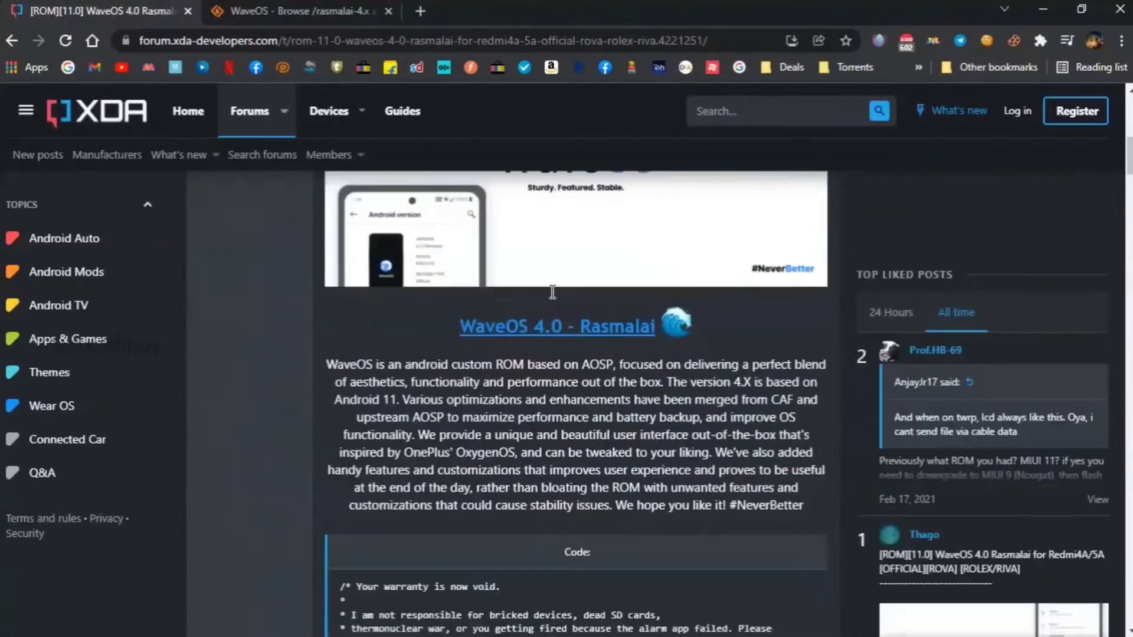
scroll(down, 3)
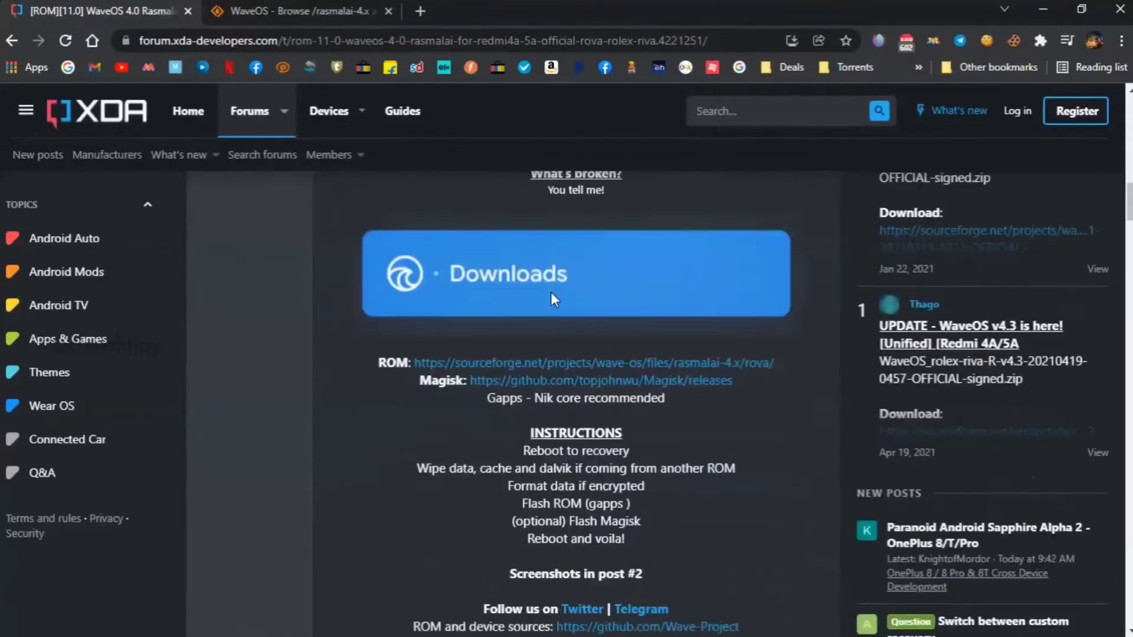
scroll(down, 3)
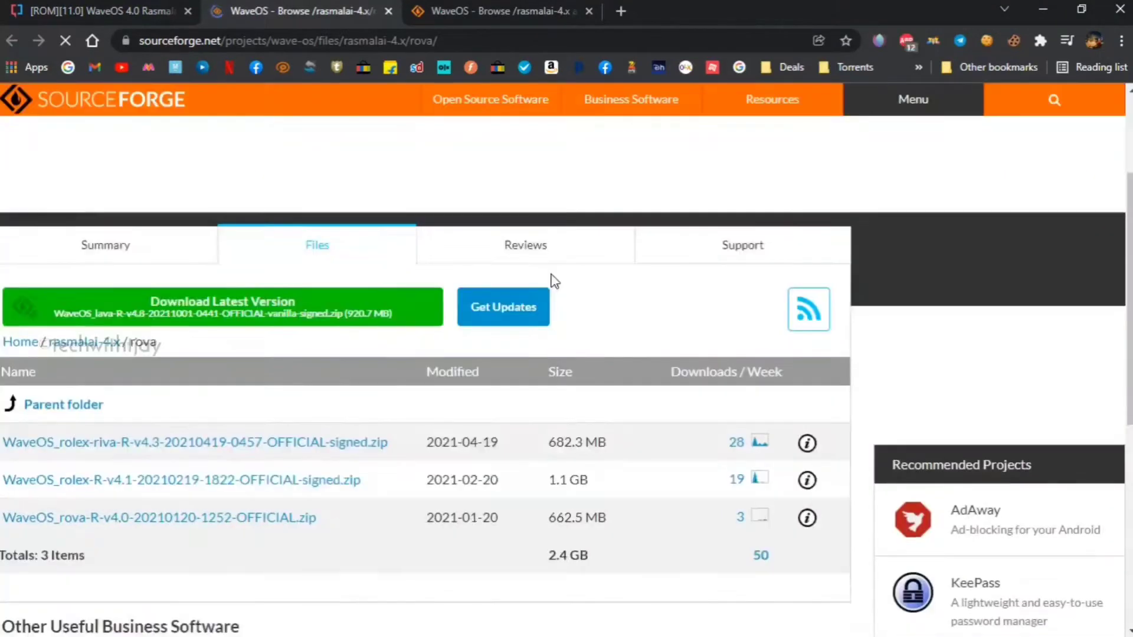
scroll(down, 3)
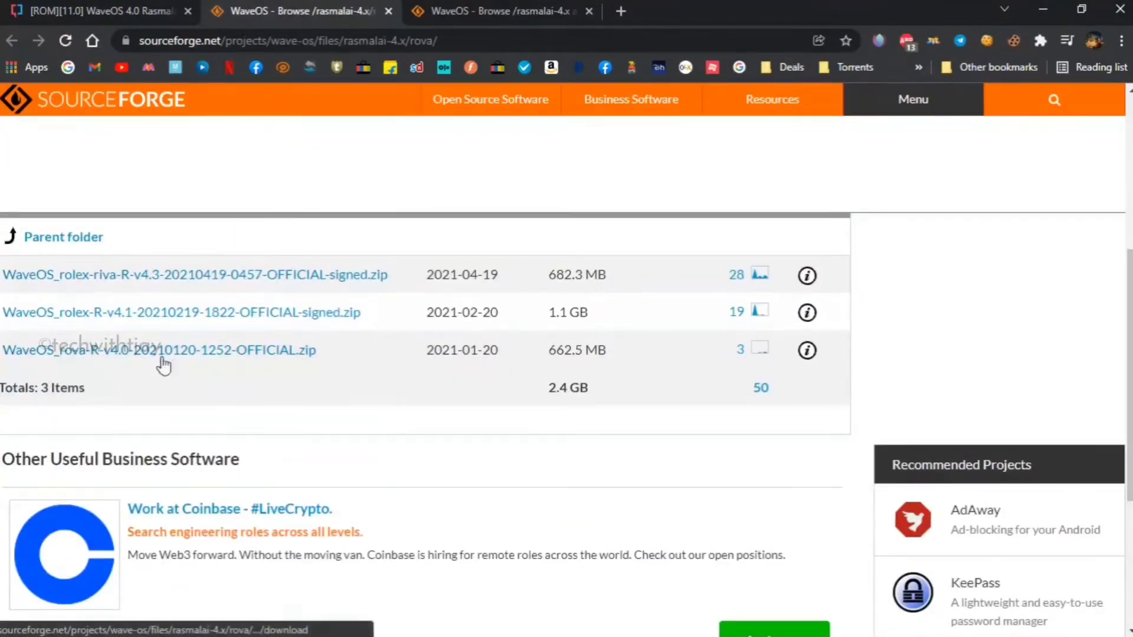
mouse_move(227, 280)
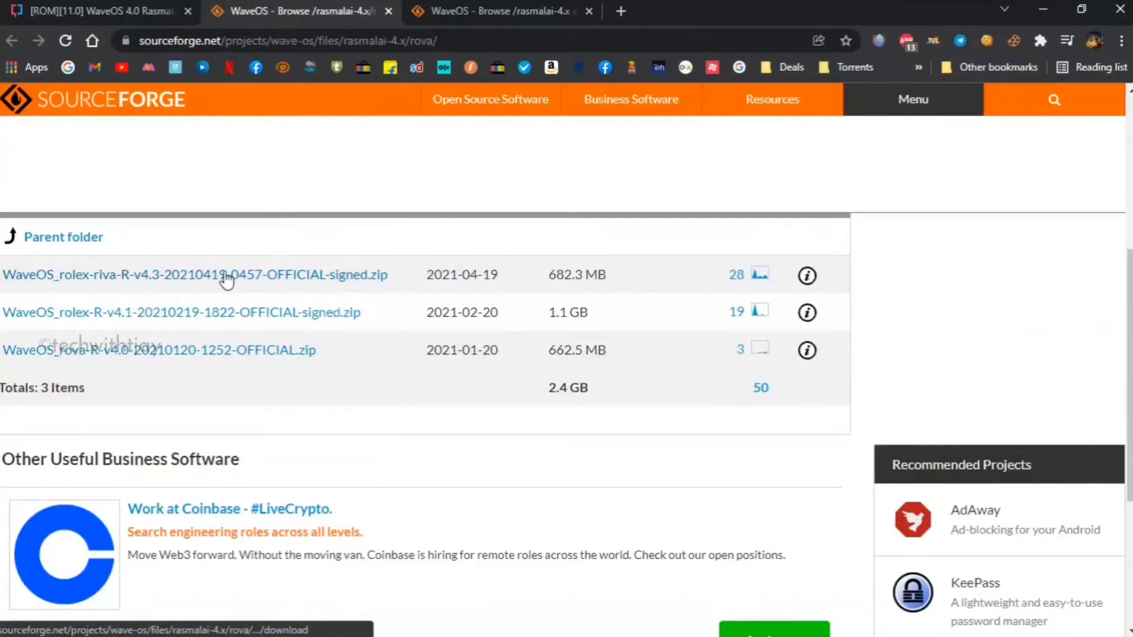
click(194, 274)
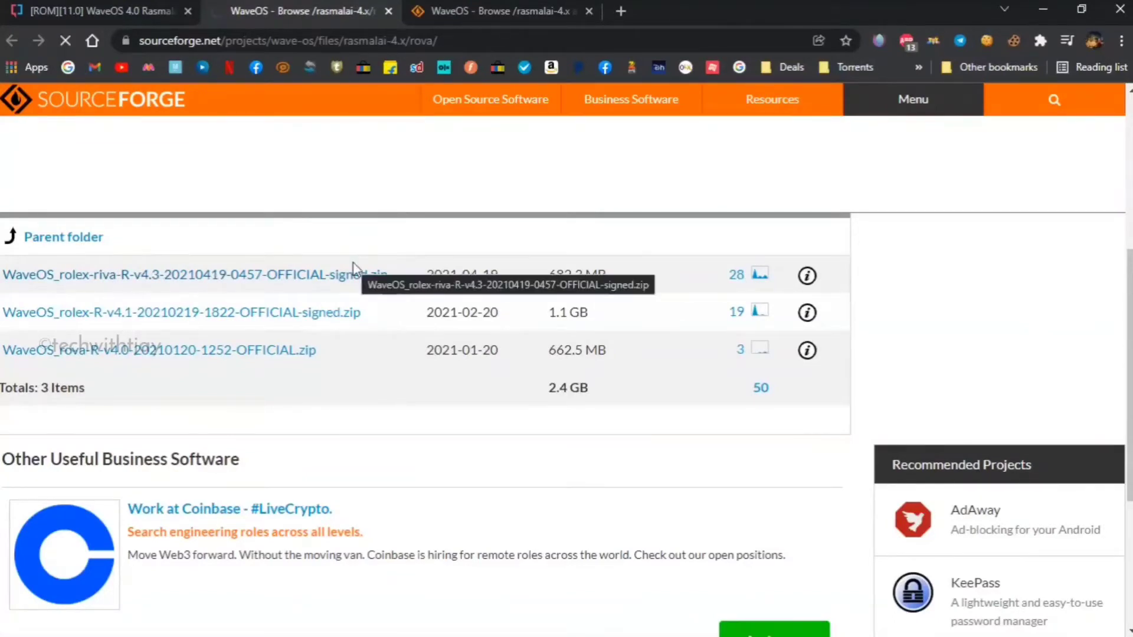
click(187, 275)
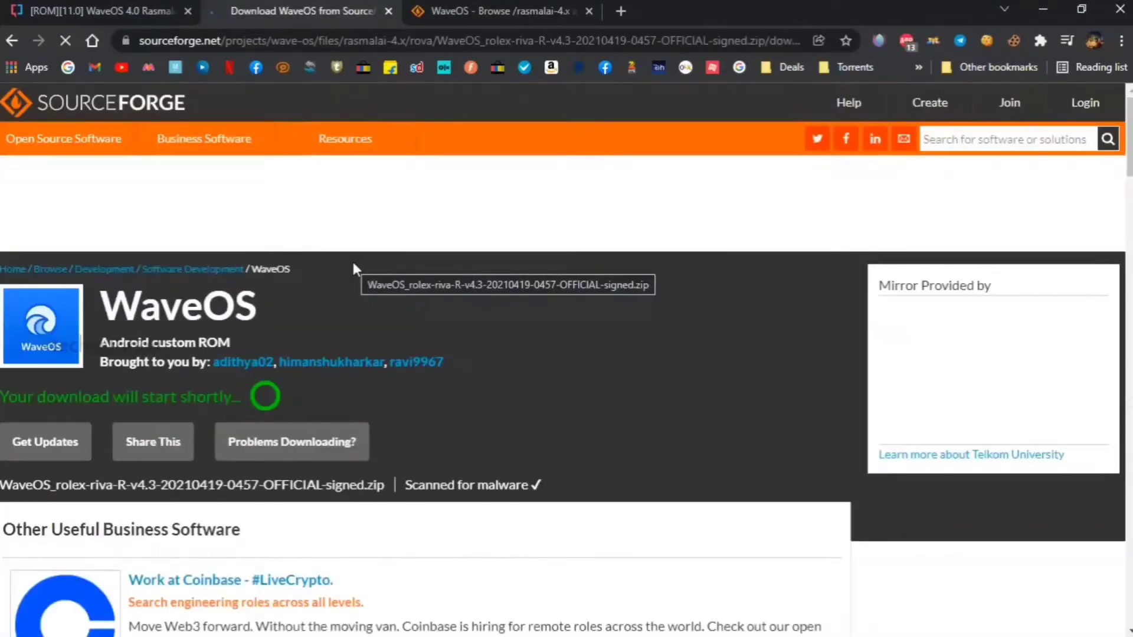